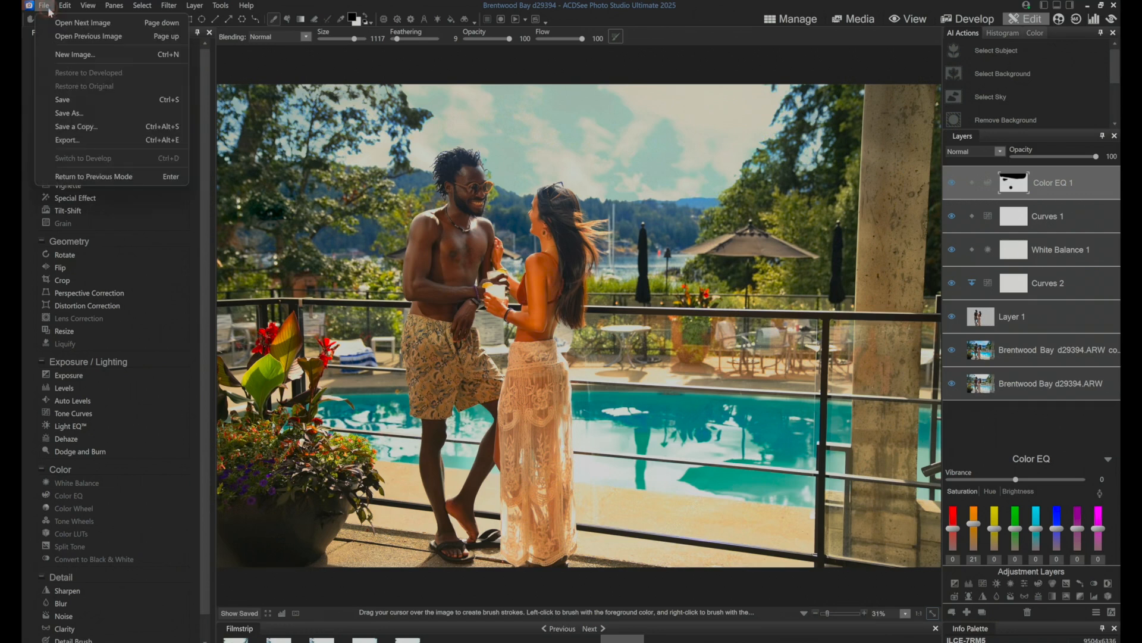
{"action": "left_click", "coordinate": [43, 5]}
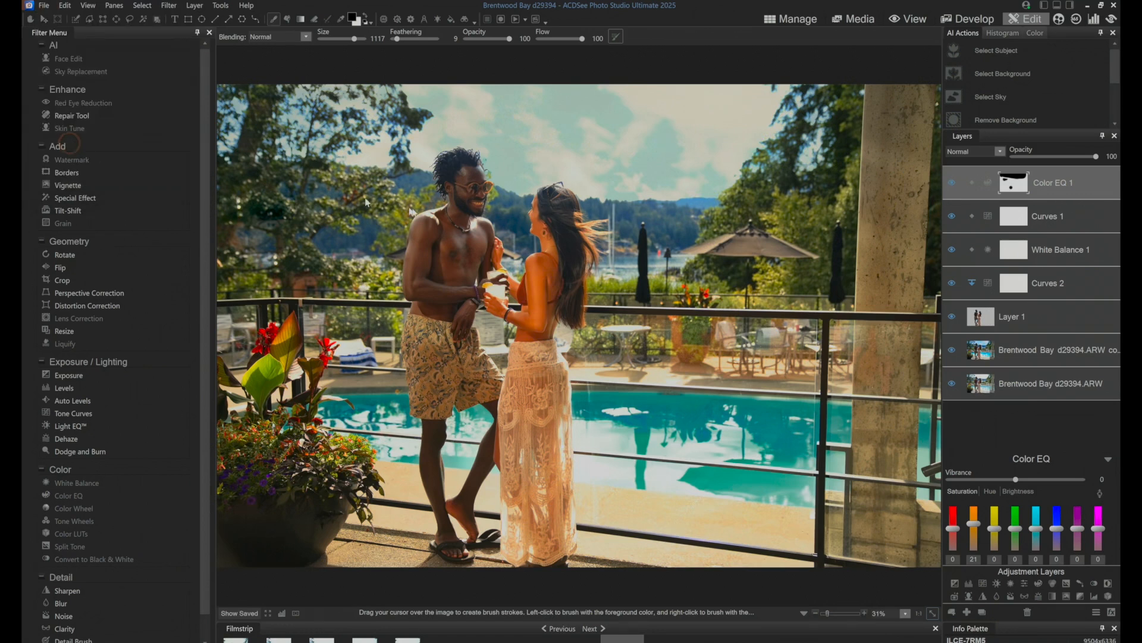